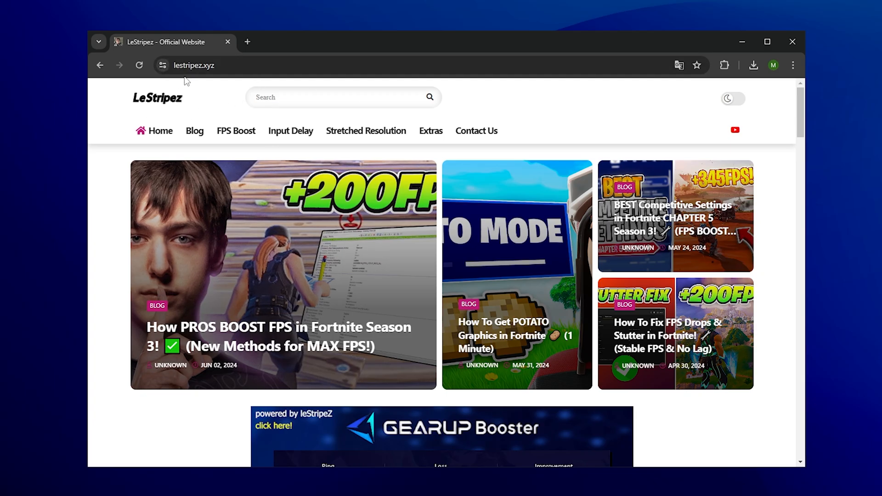
mouse_move(326, 270)
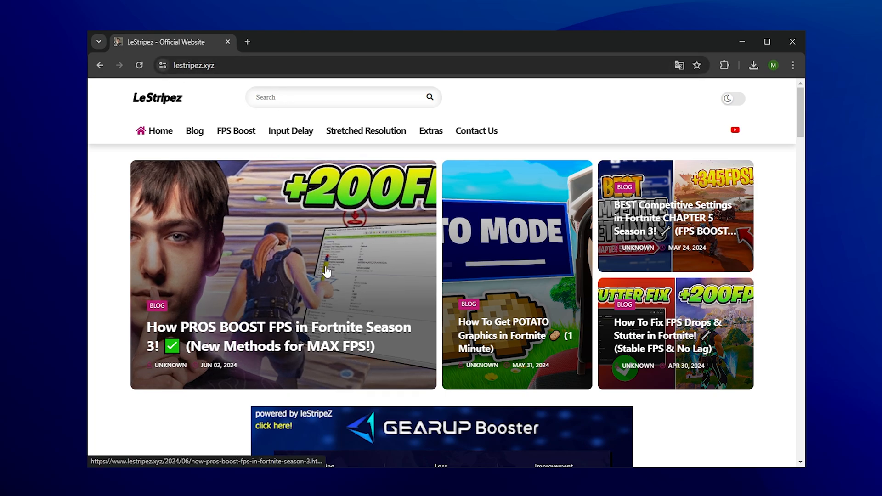
Step: Copy GameUserSettings.ini from the Stretched Resolutions 768x480 folder
scroll(down, 3)
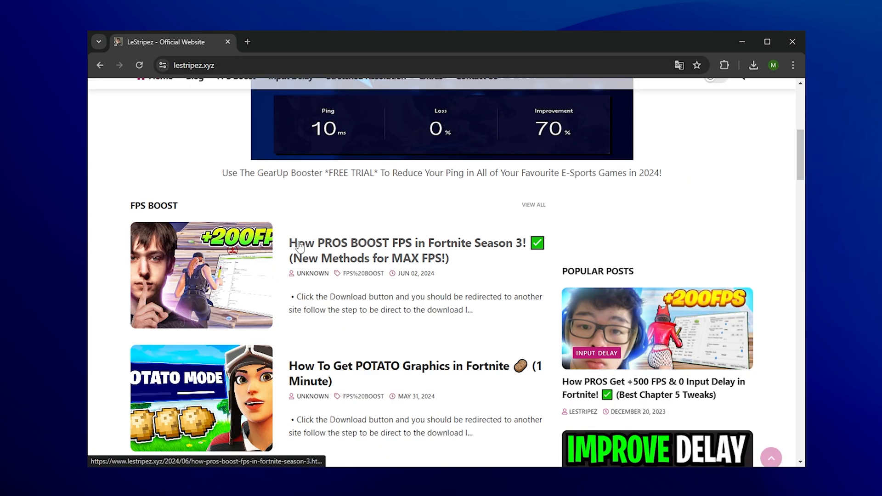
scroll(up, 3)
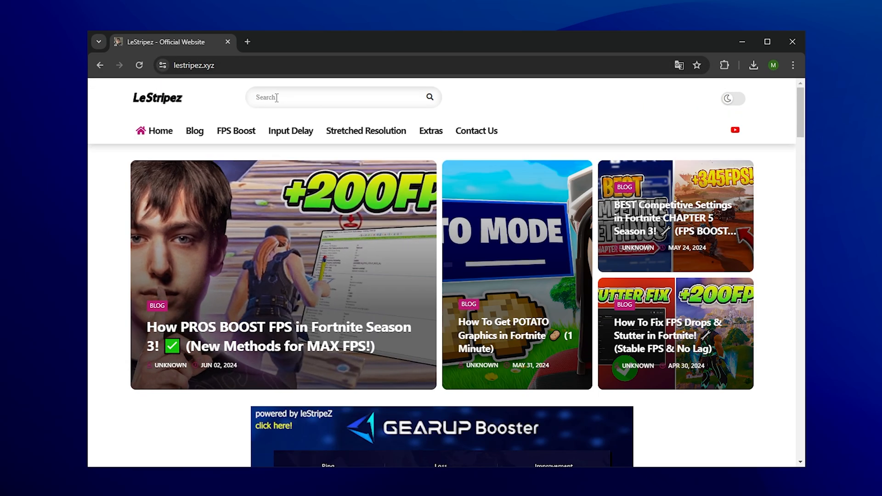
text(How PROS BOOST FPS in Fortnite Season 3!)
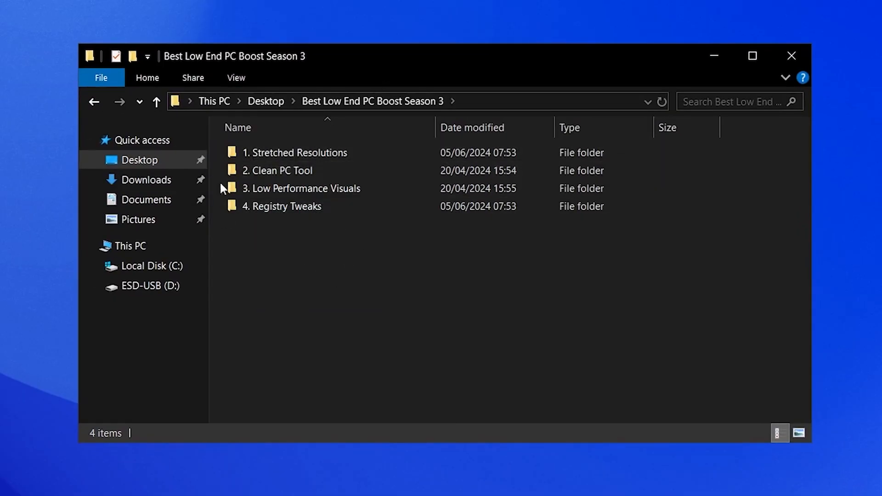
double_click(295, 153)
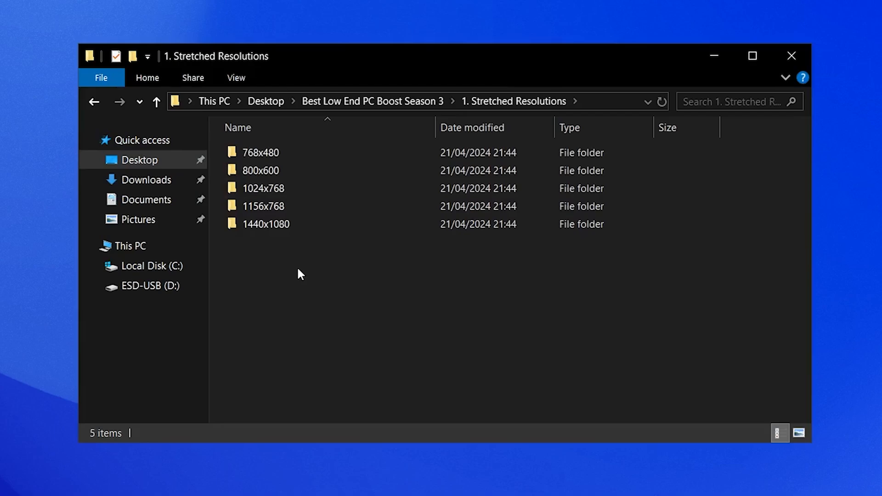
mouse_move(347, 215)
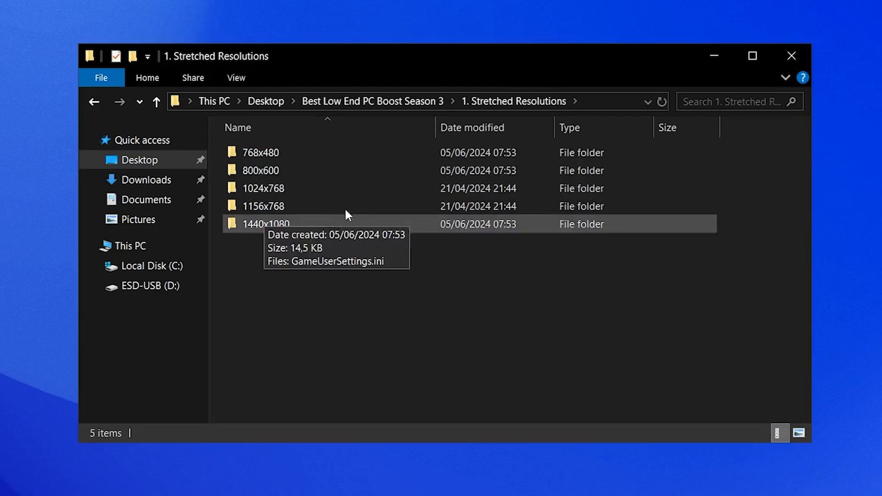
click(259, 153)
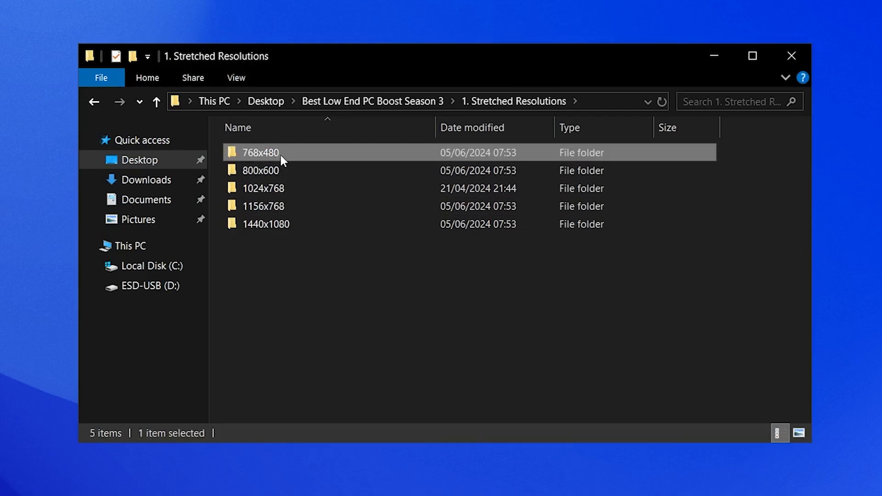
right_click(286, 153)
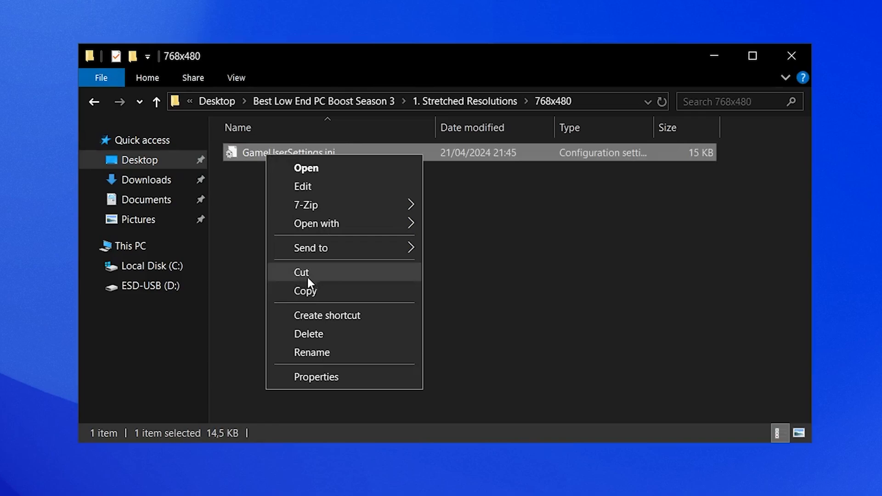
click(394, 101)
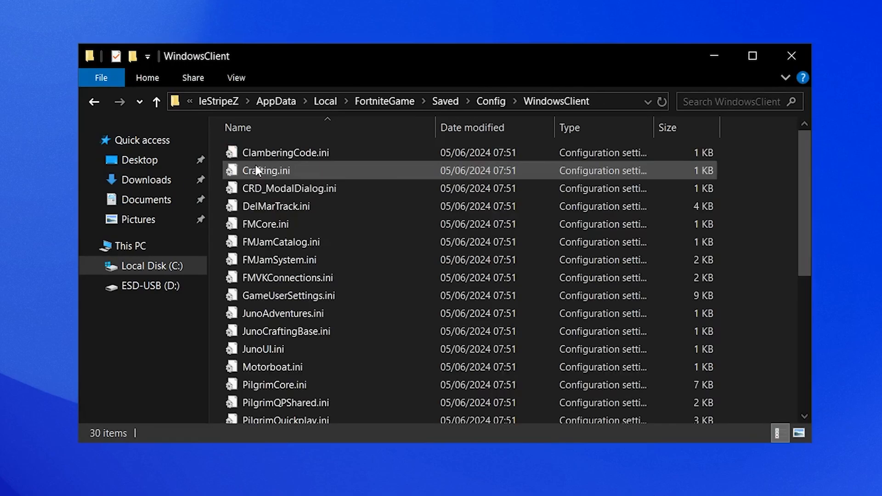
Step: Replace Fortnite's WindowsClient GameUserSettings.ini with the copied file and check its contents
click(288, 295)
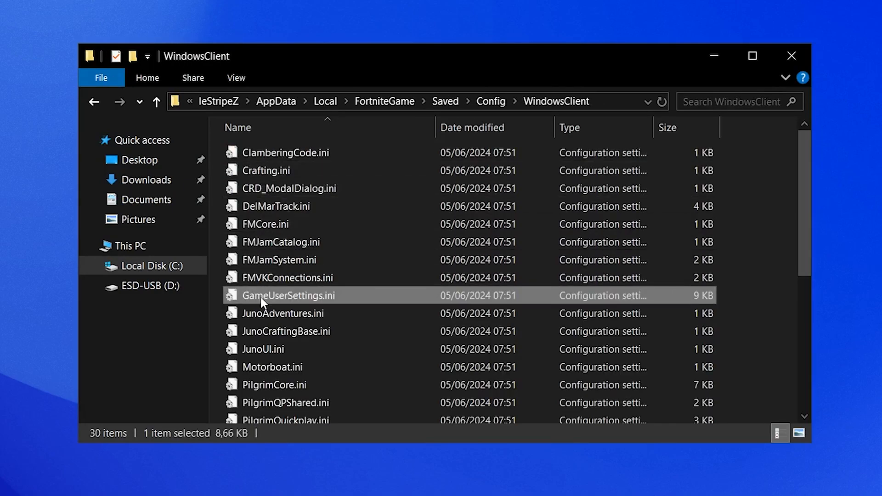
key(Delete)
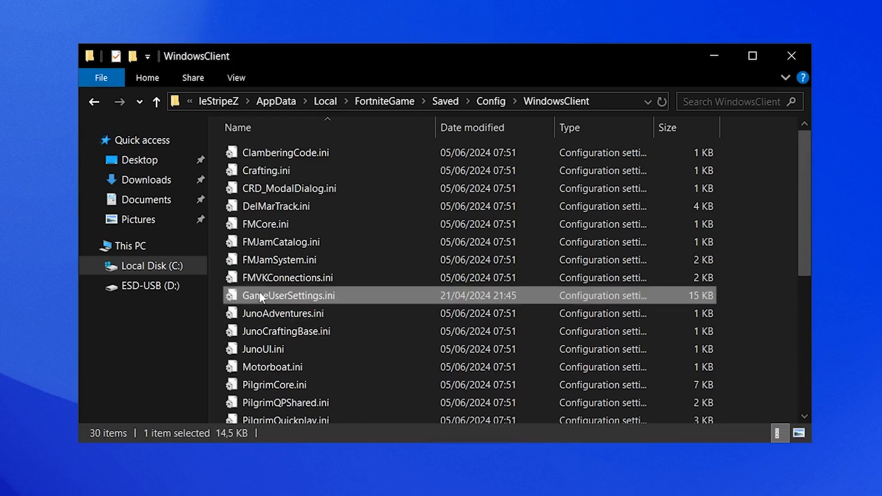
double_click(288, 295)
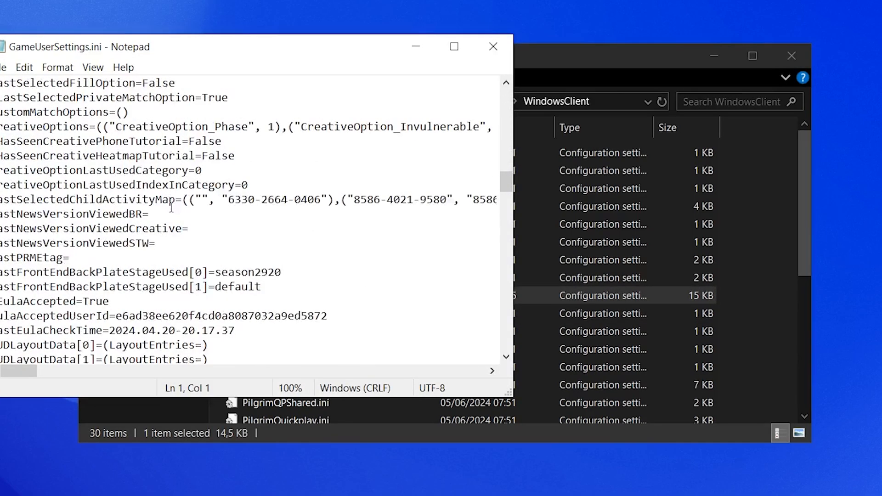
scroll(down, 3)
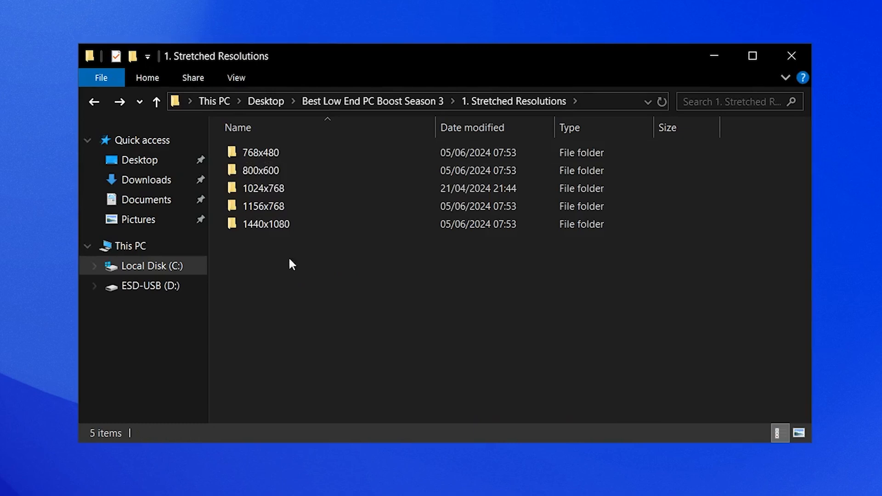
click(265, 224)
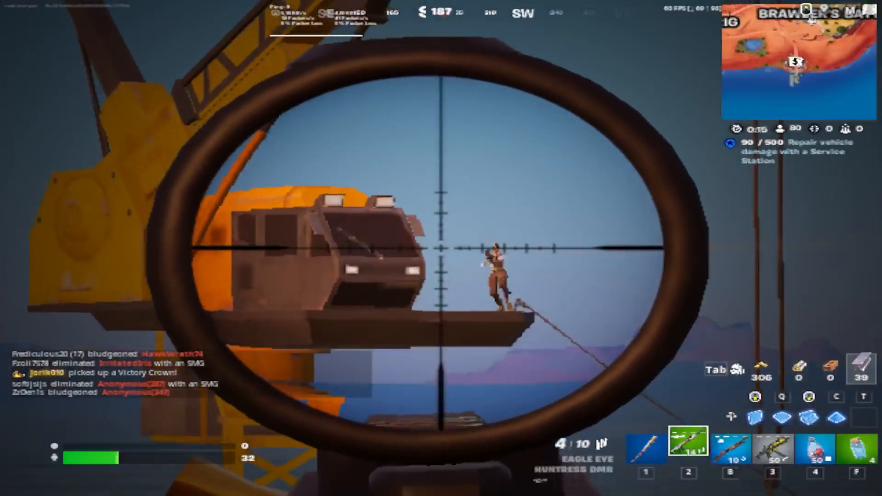
click(441, 248)
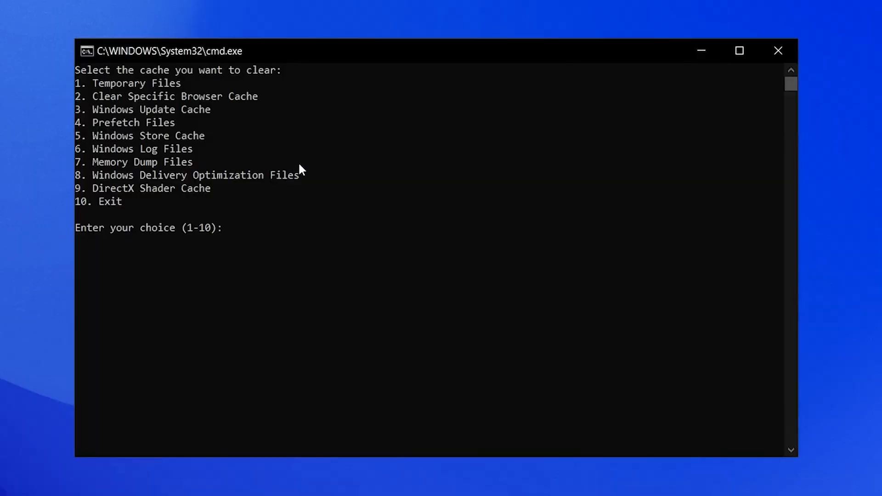
Step: Run cache clean-up choices 1 (Temporary Files), then 4 and 7 in the CleanCache menu
text(1)
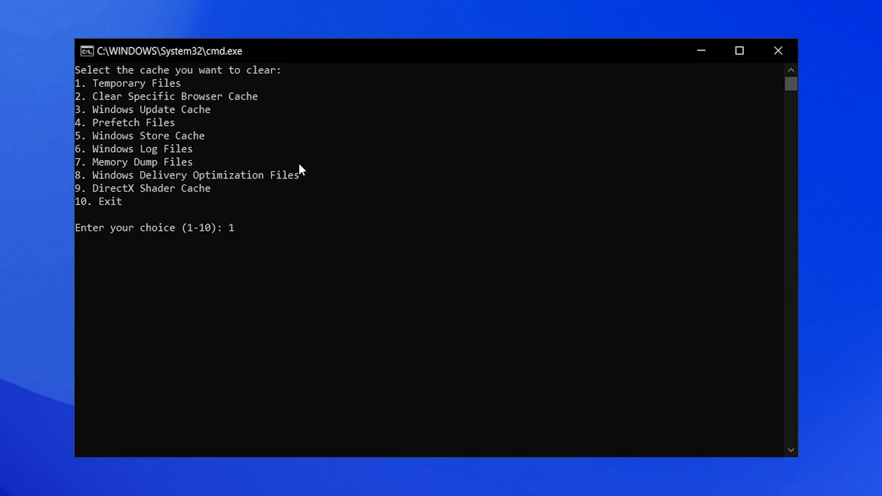
key(Backspace)
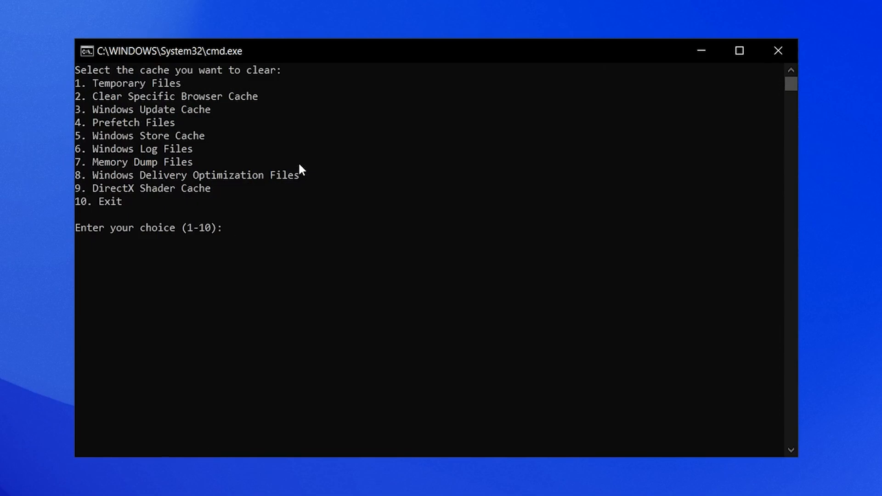
text(4)
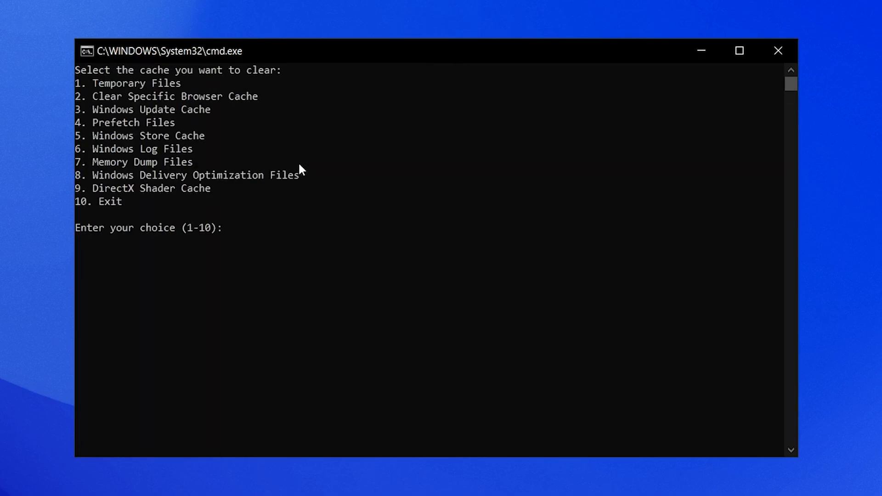
text(7)
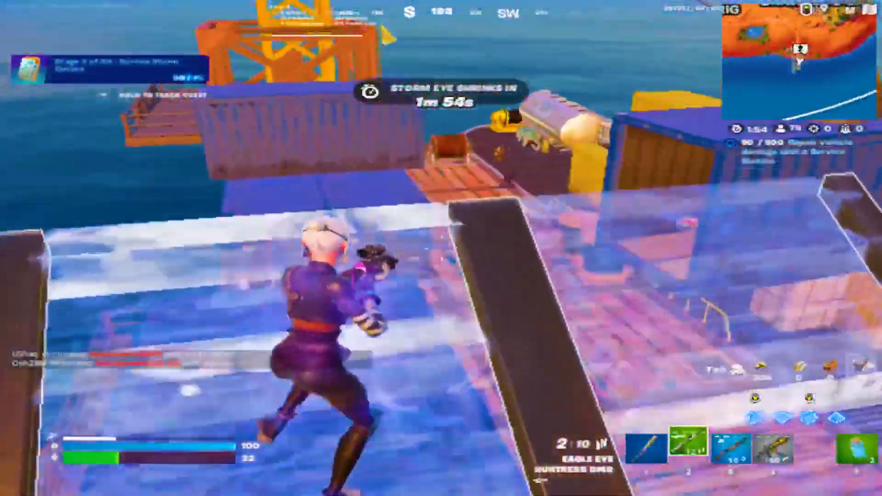
right_click(441, 248)
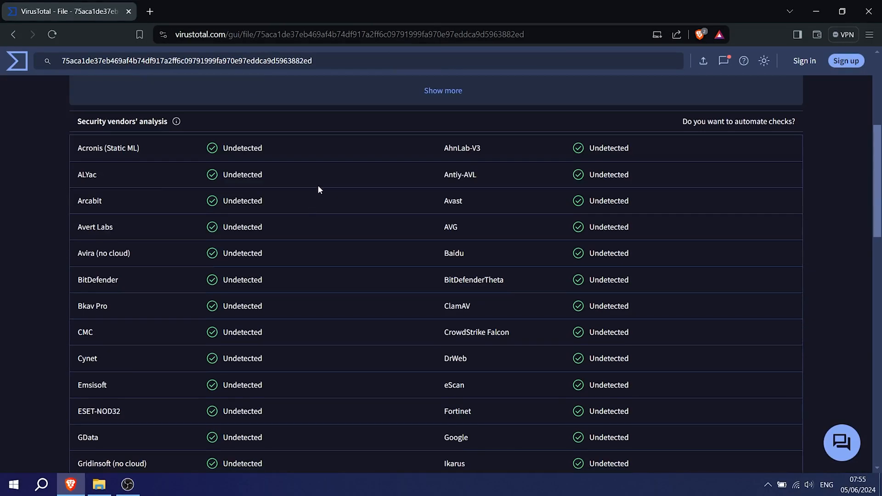
Step: Review the VirusTotal vendor results, then view CleanCache.cmd's batch code in Notepad
scroll(up, 3)
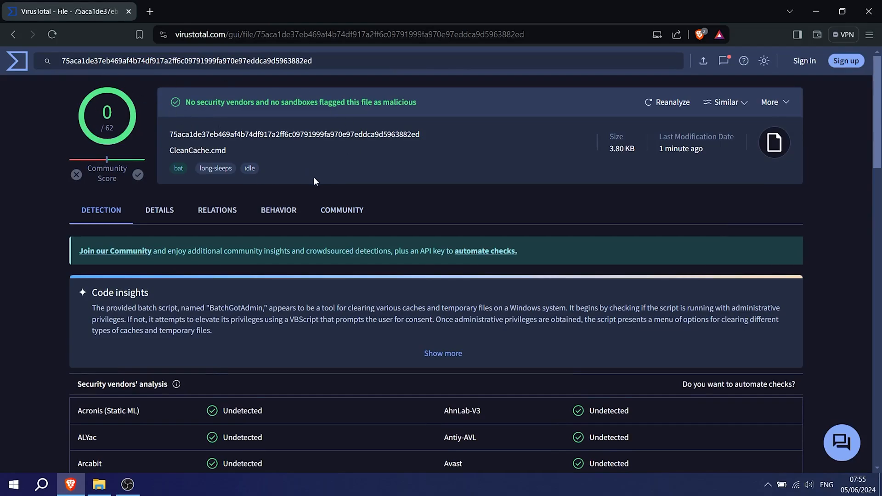
scroll(down, 3)
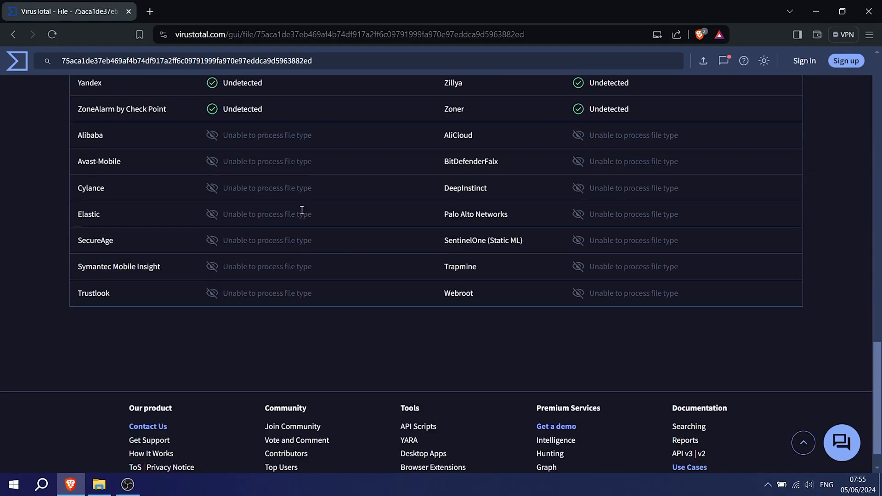
click(100, 488)
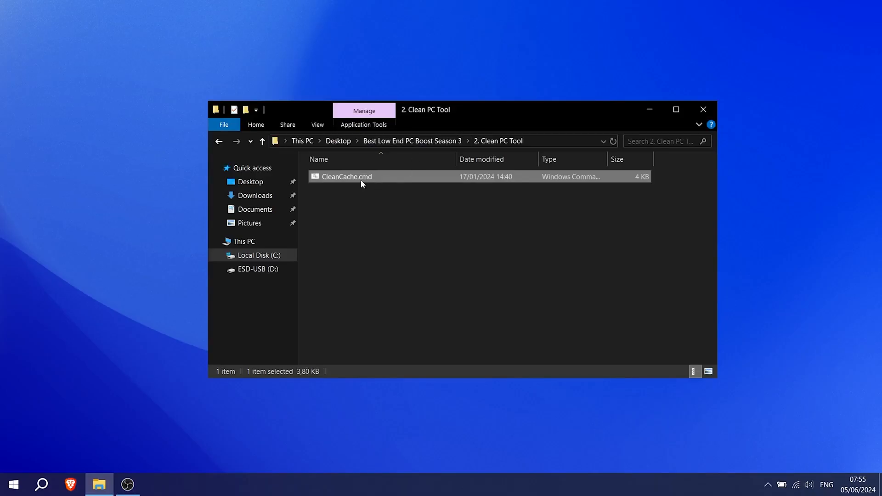
double_click(347, 177)
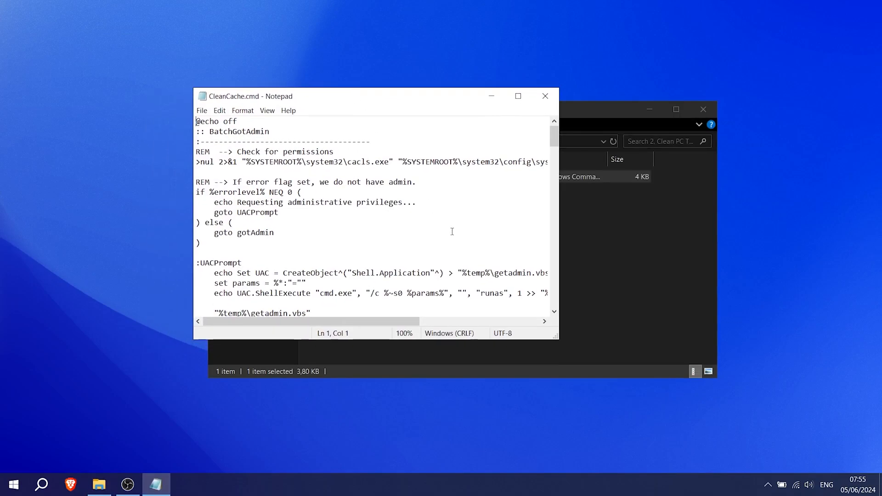
Step: Merge Low Performance Visuals.reg into the registry and run Lower Processes Tool.cmd as administrator
right_click(365, 177)
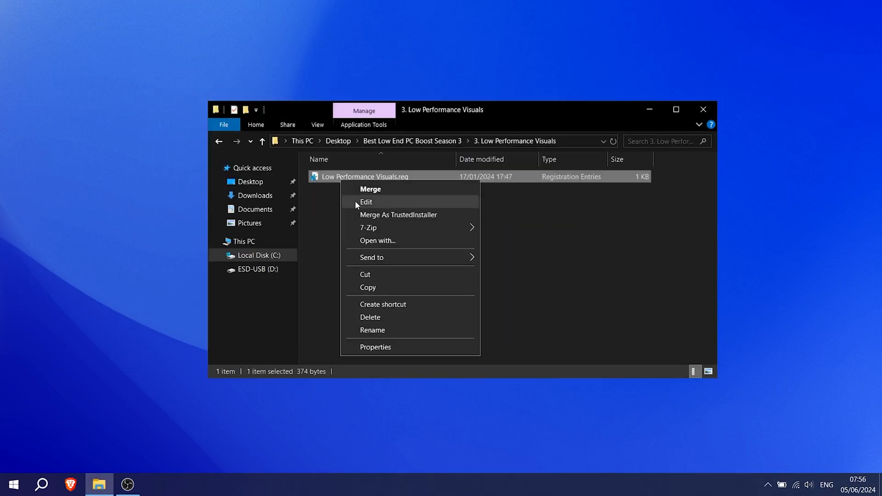
click(366, 202)
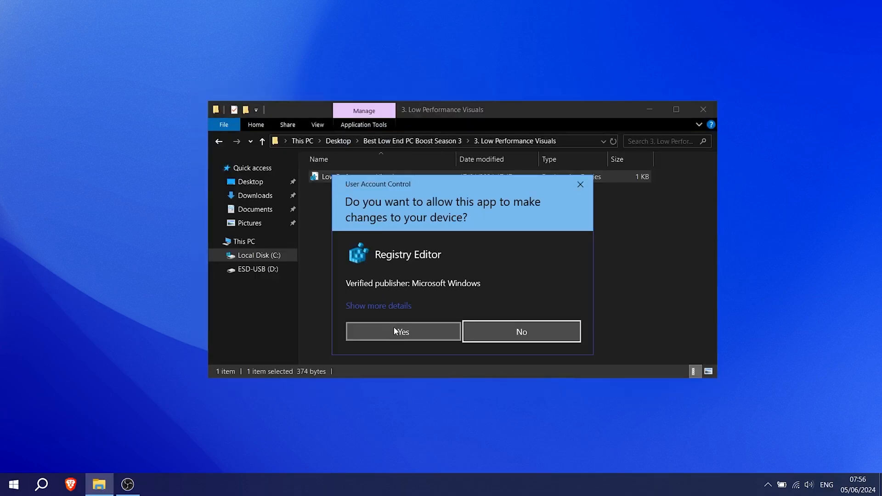
click(402, 332)
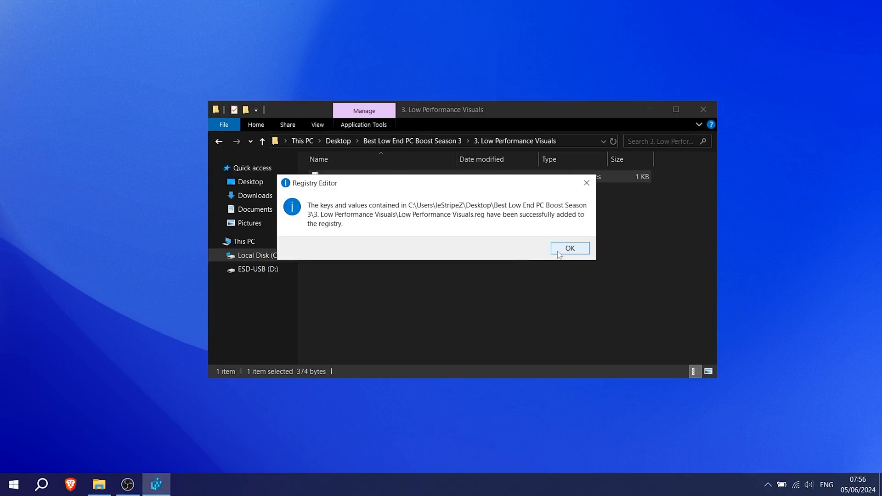
click(569, 248)
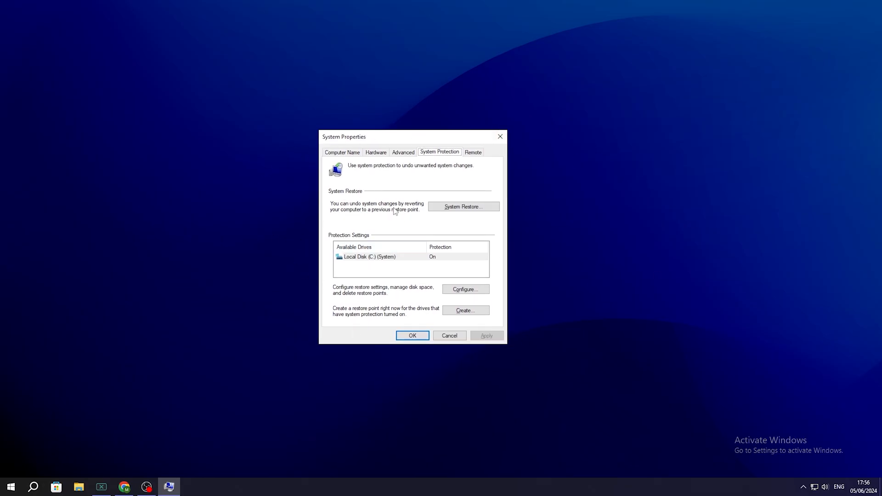
mouse_move(456, 321)
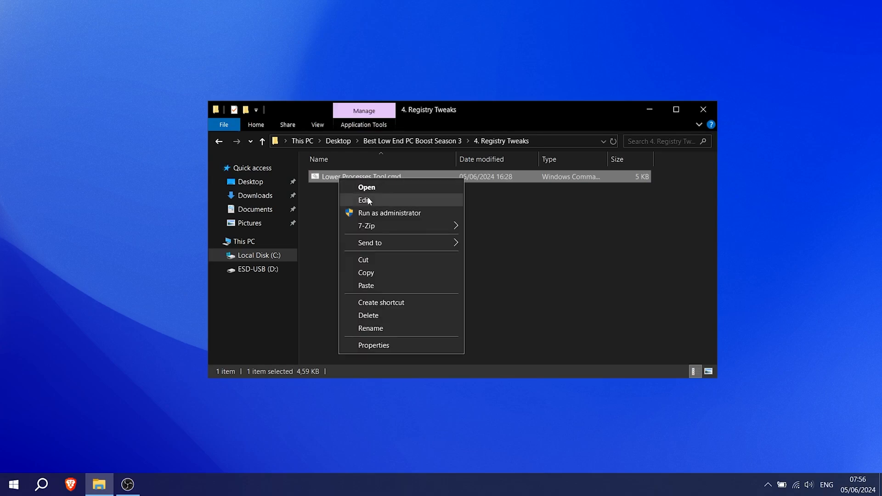
click(389, 212)
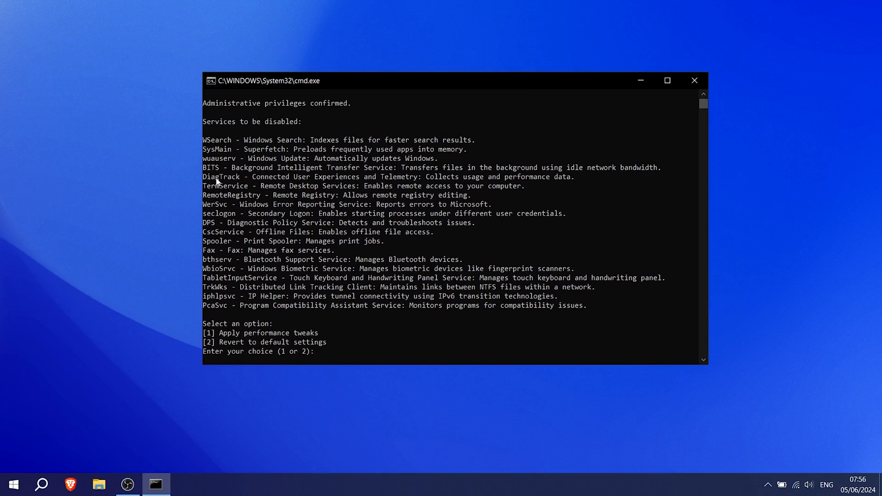
mouse_move(222, 156)
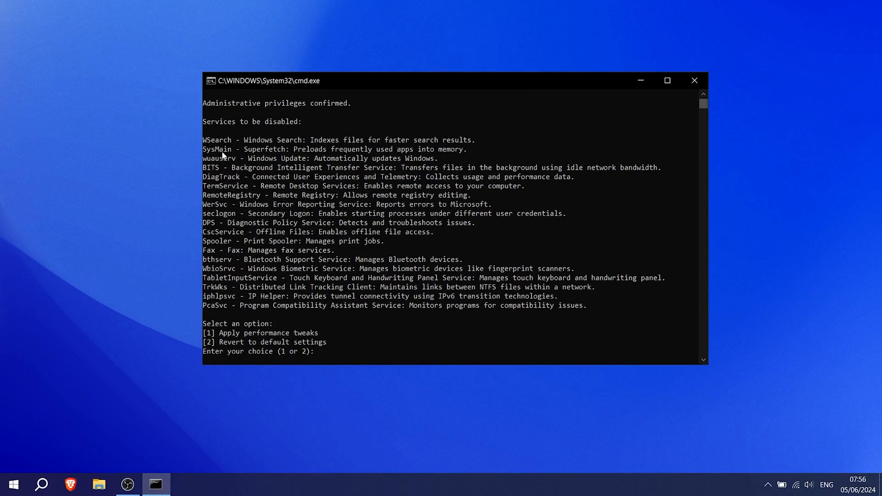
mouse_move(215, 184)
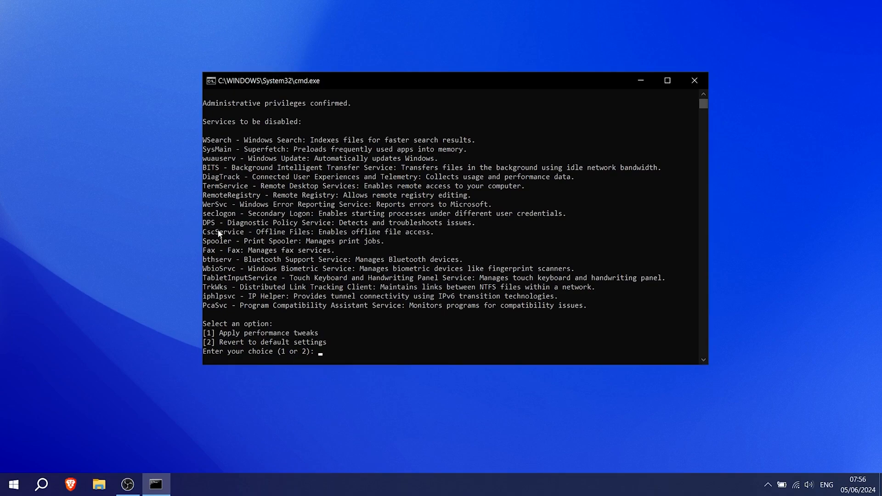
mouse_move(267, 297)
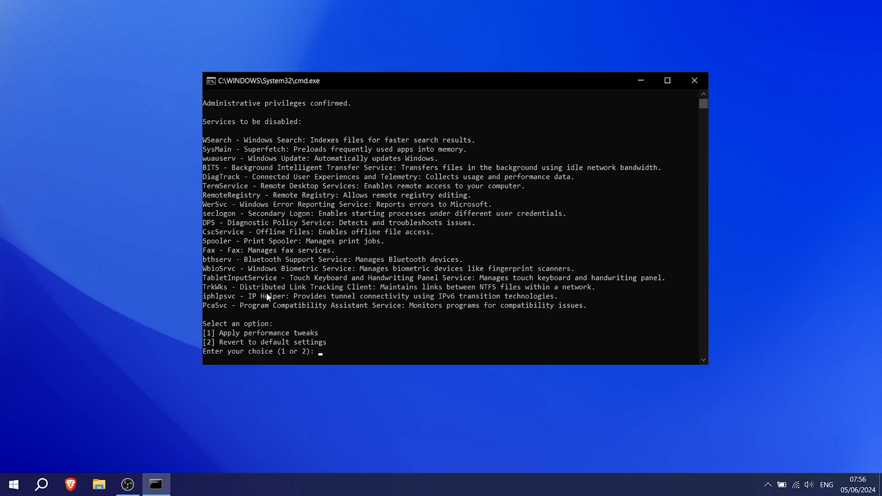
text(1)
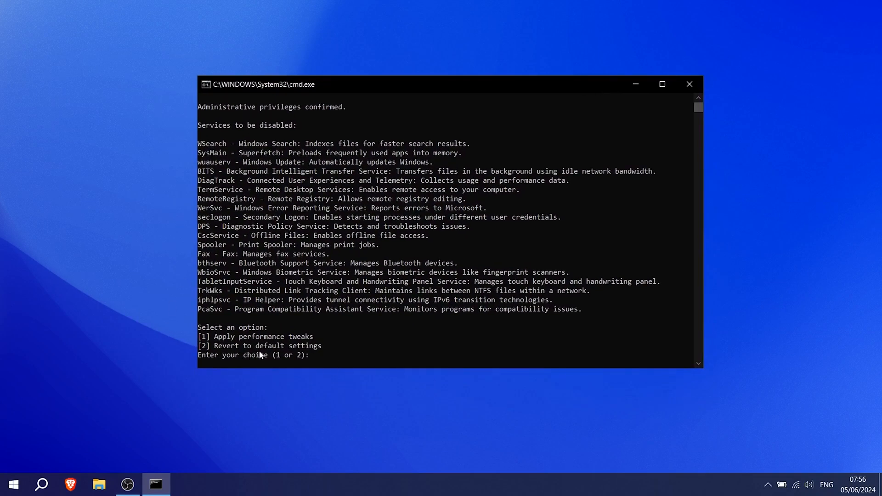
text(2)
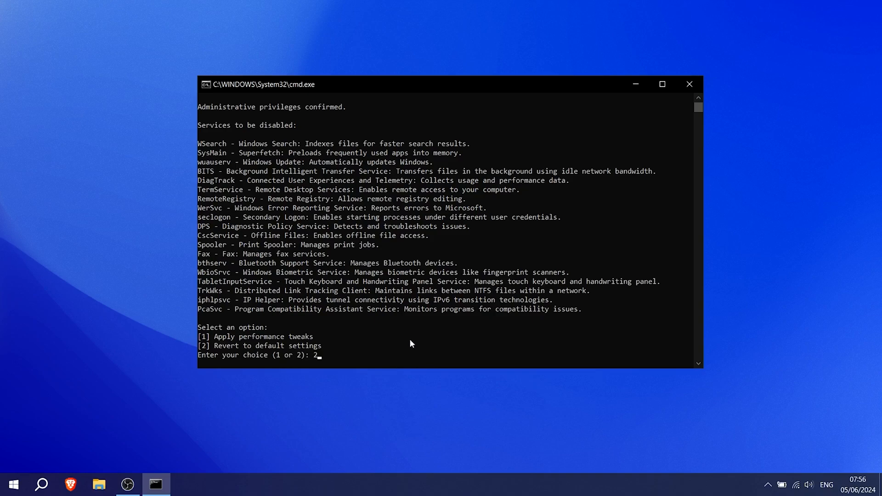
mouse_move(690, 84)
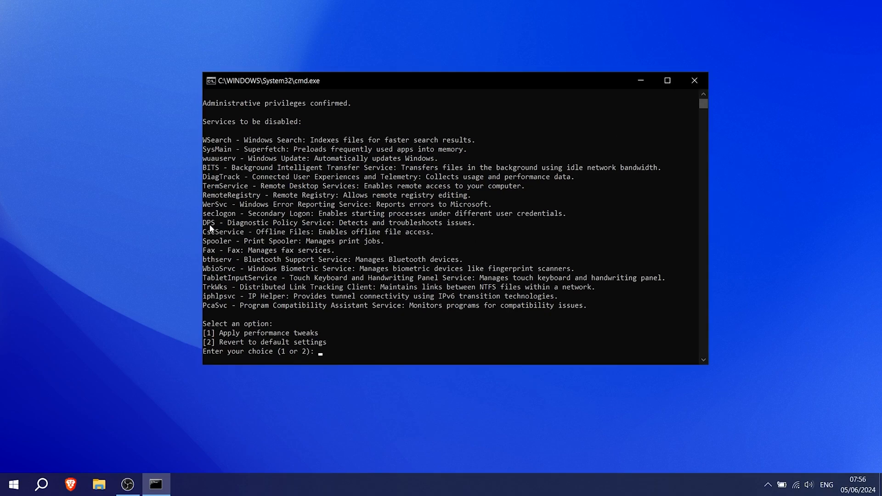
mouse_move(246, 272)
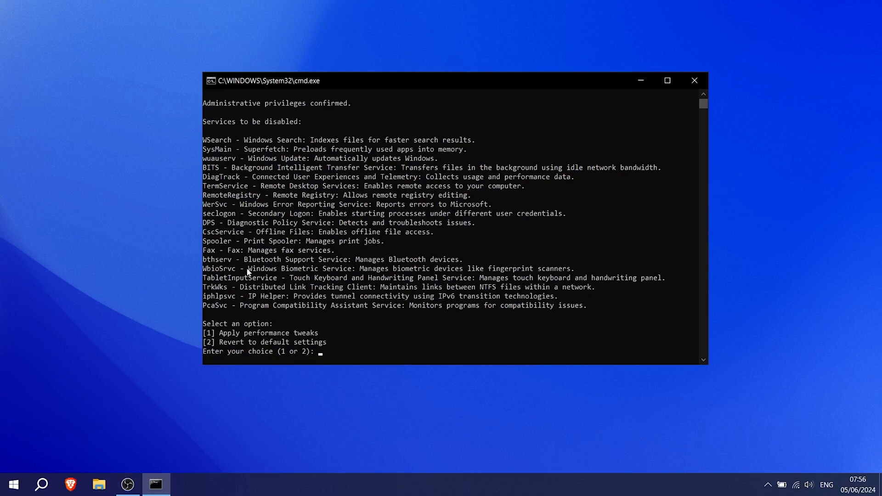
mouse_move(414, 357)
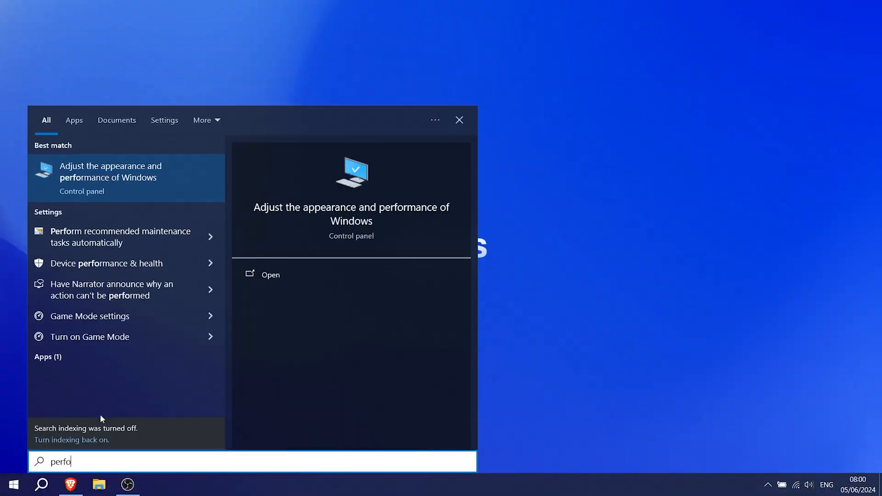
Step: Reach the virtual memory settings via Performance Options Advanced and choose a custom paging-file size for C:
click(270, 275)
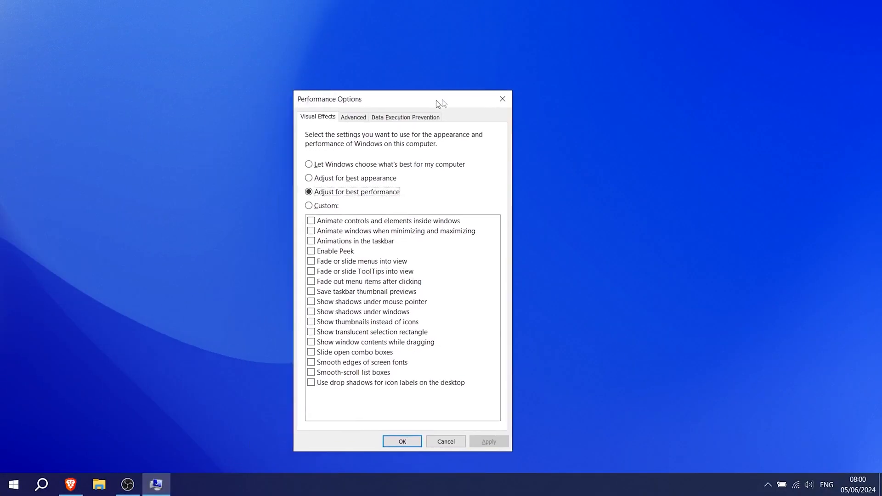
click(353, 117)
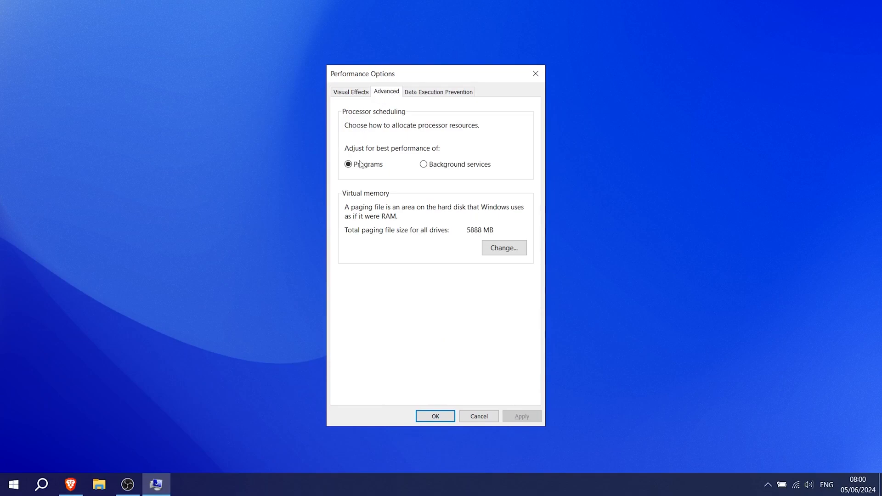
click(503, 247)
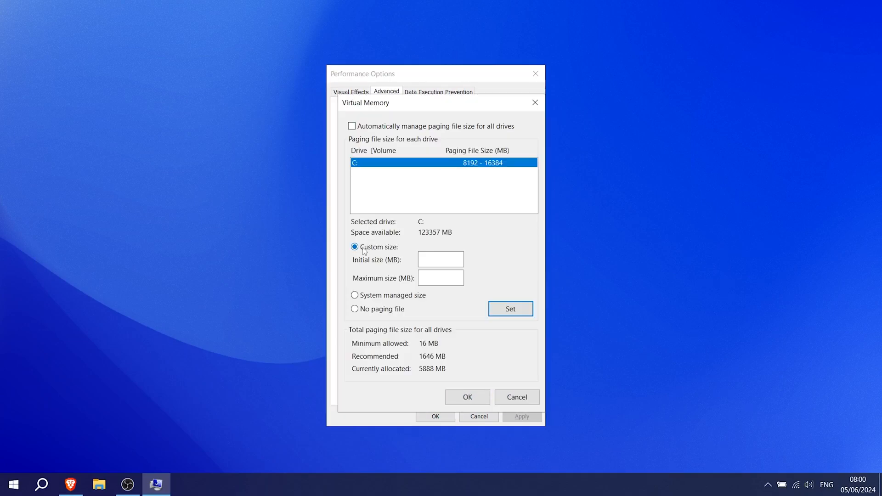
click(440, 259)
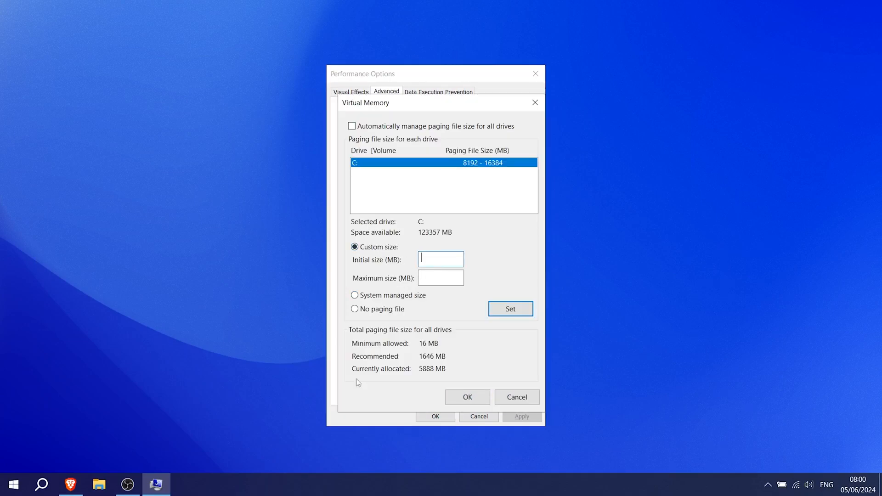
Step: Check installed memory in Task Manager's Performance view
click(184, 484)
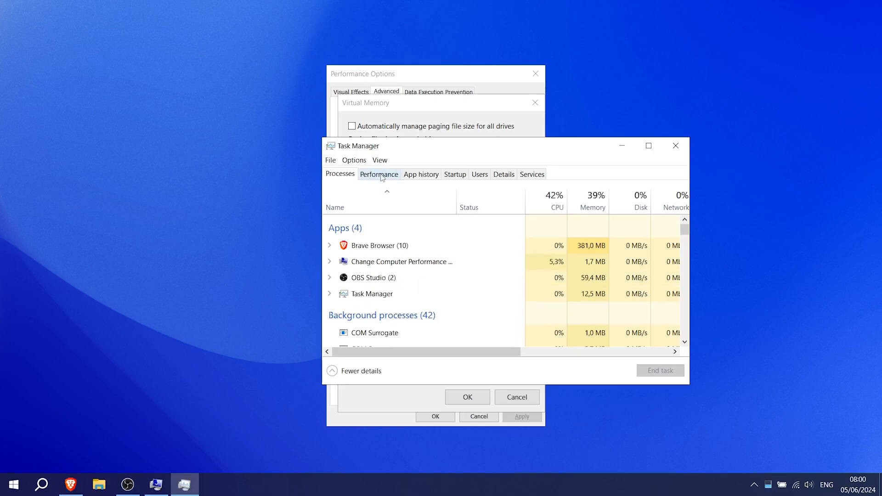
click(378, 173)
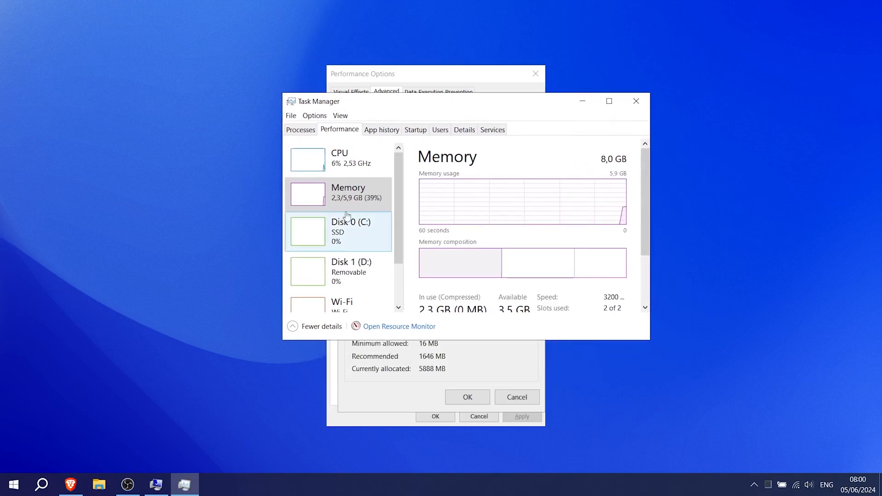
mouse_move(347, 209)
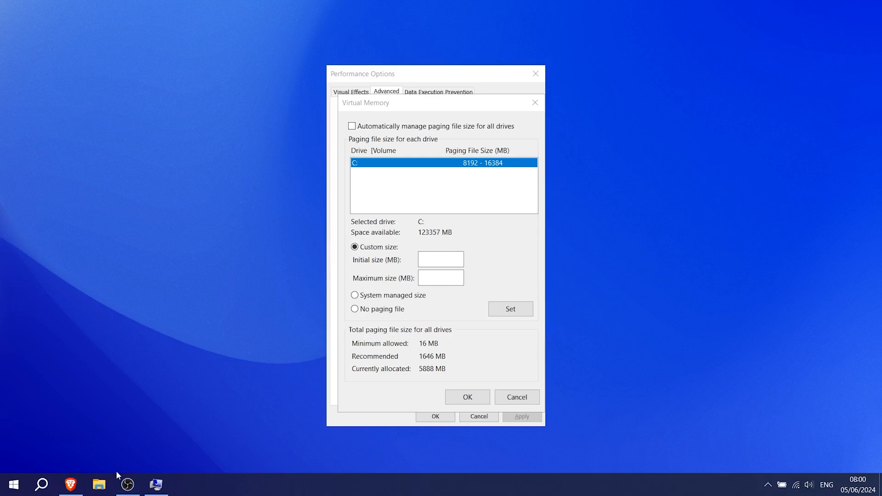
Step: Compute 5.9 × 1024 = 6041 in the Brave calculator for the initial size, then double it
click(70, 484)
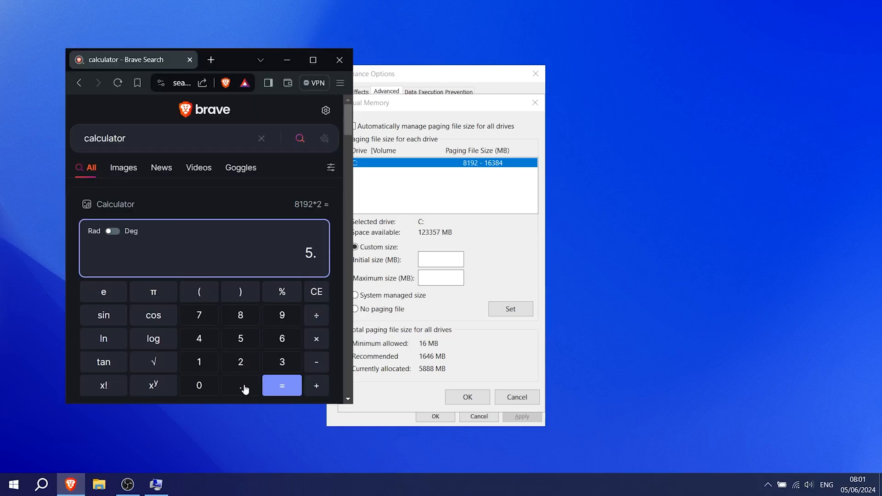
click(316, 339)
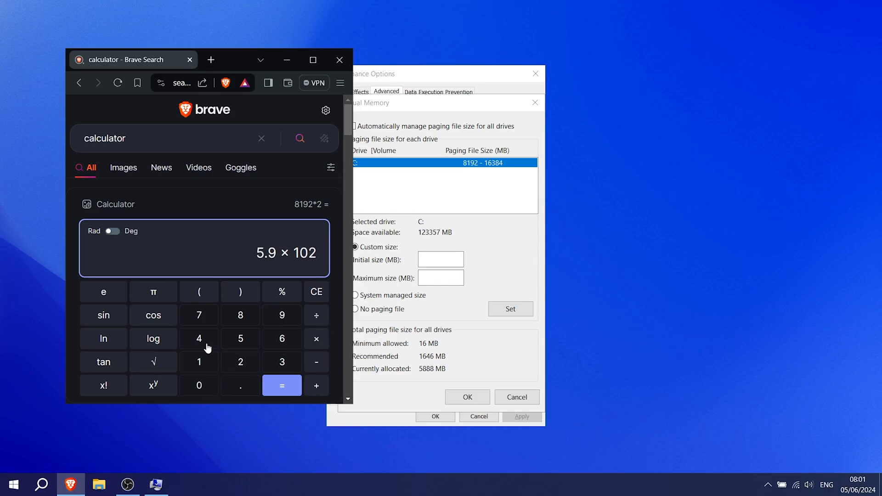
click(281, 385)
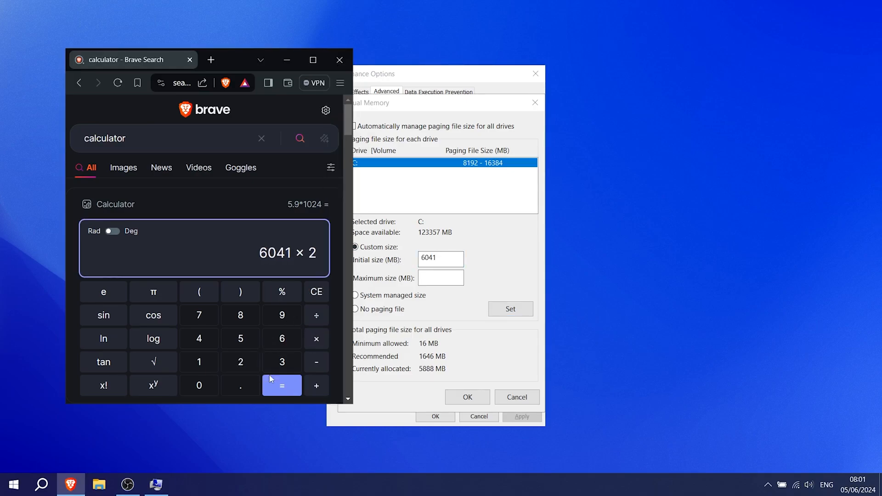
click(282, 385)
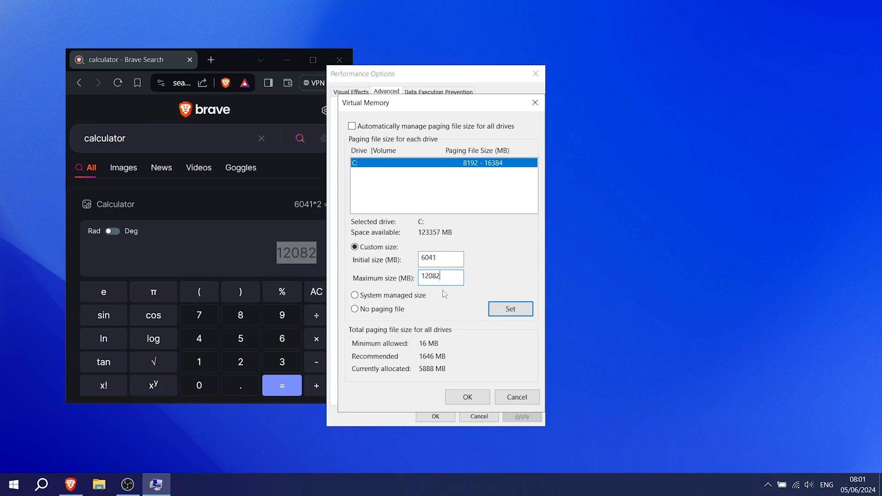
Step: Set the 6041–12082 MB custom paging file for C: and acknowledge the restart warning
click(510, 309)
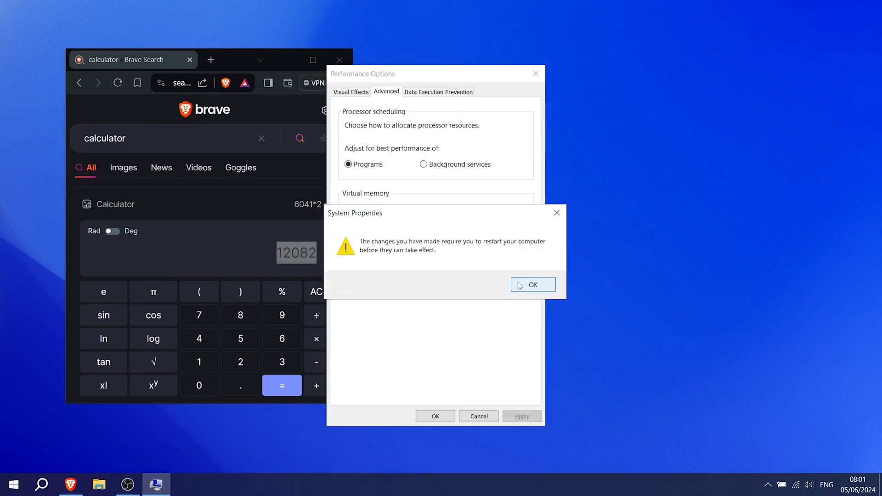
click(532, 285)
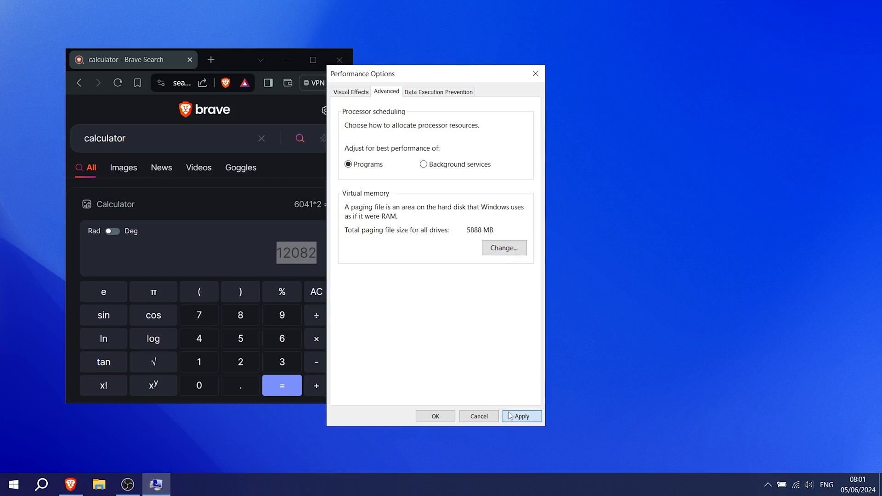